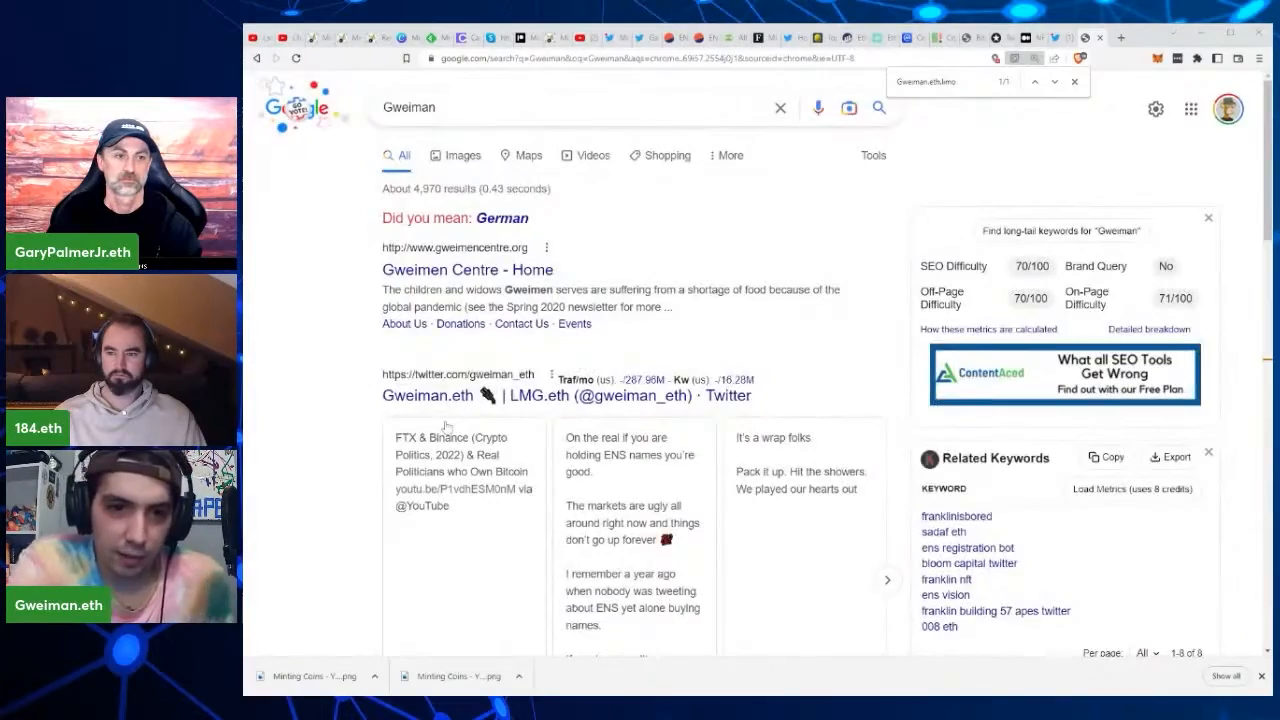
Scroll the 'Gweiman' results down to the 'Home - Gweiman.eth' entry for gweiman.eth.limo.
{"action": "scroll", "scroll_direction": "down", "scroll_amount": 3}
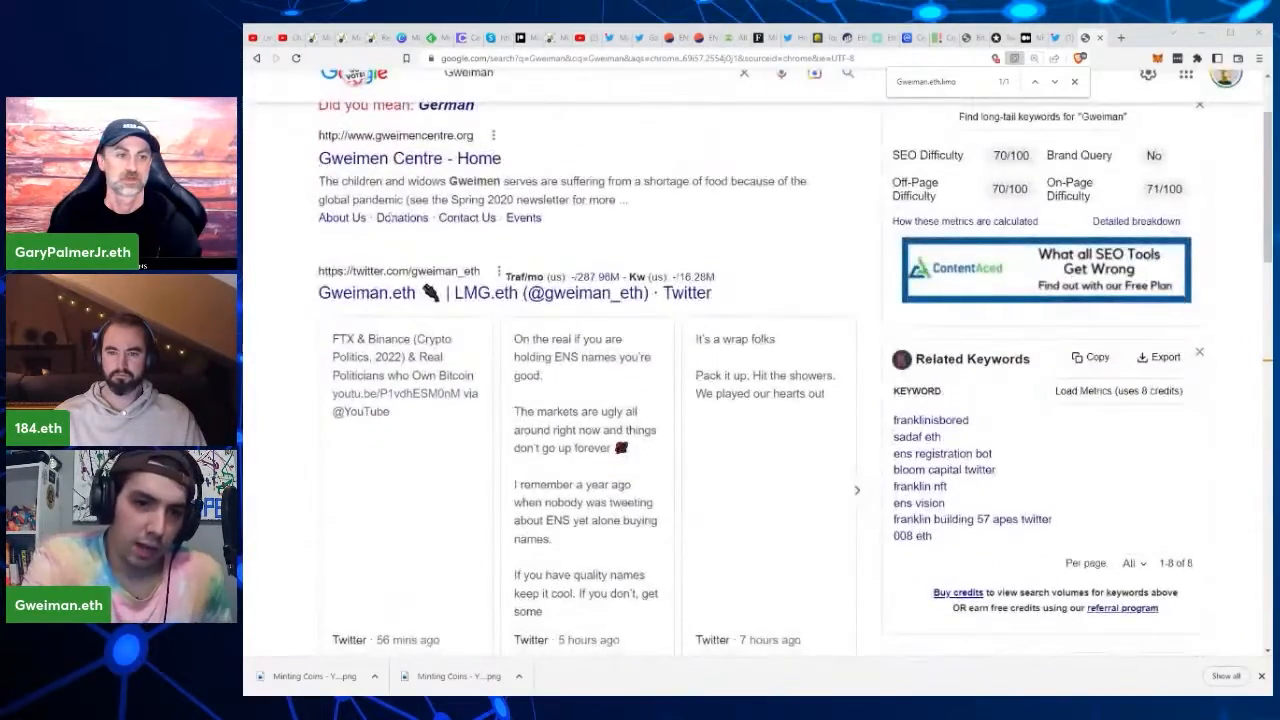
{"action": "scroll", "scroll_direction": "up", "scroll_amount": 3}
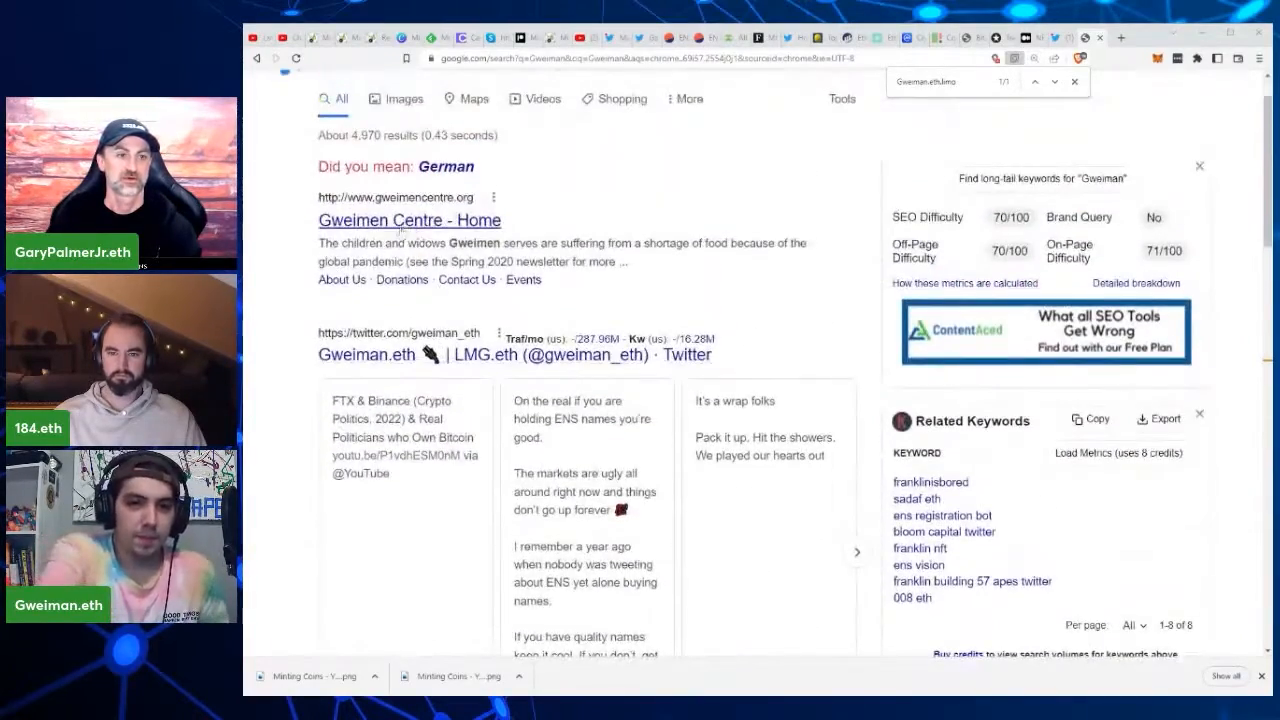
{"action": "scroll", "scroll_direction": "down", "scroll_amount": 3}
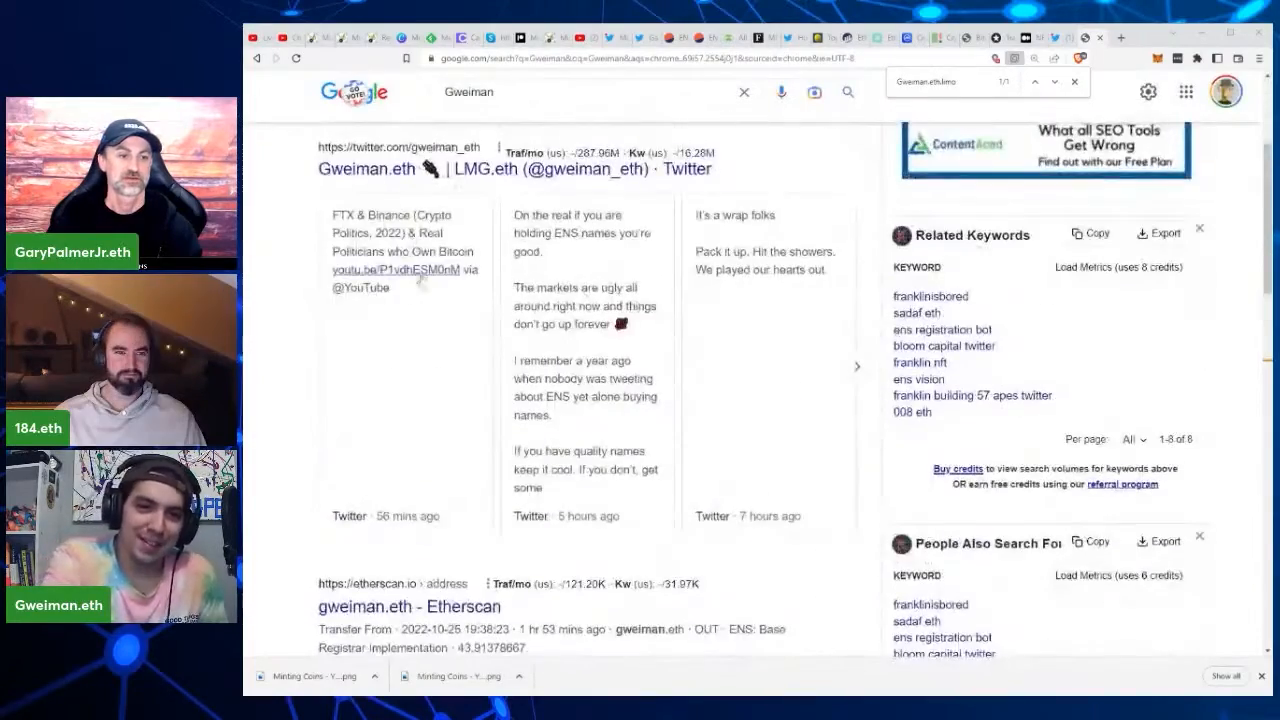
{"action": "scroll", "scroll_direction": "down", "scroll_amount": 3}
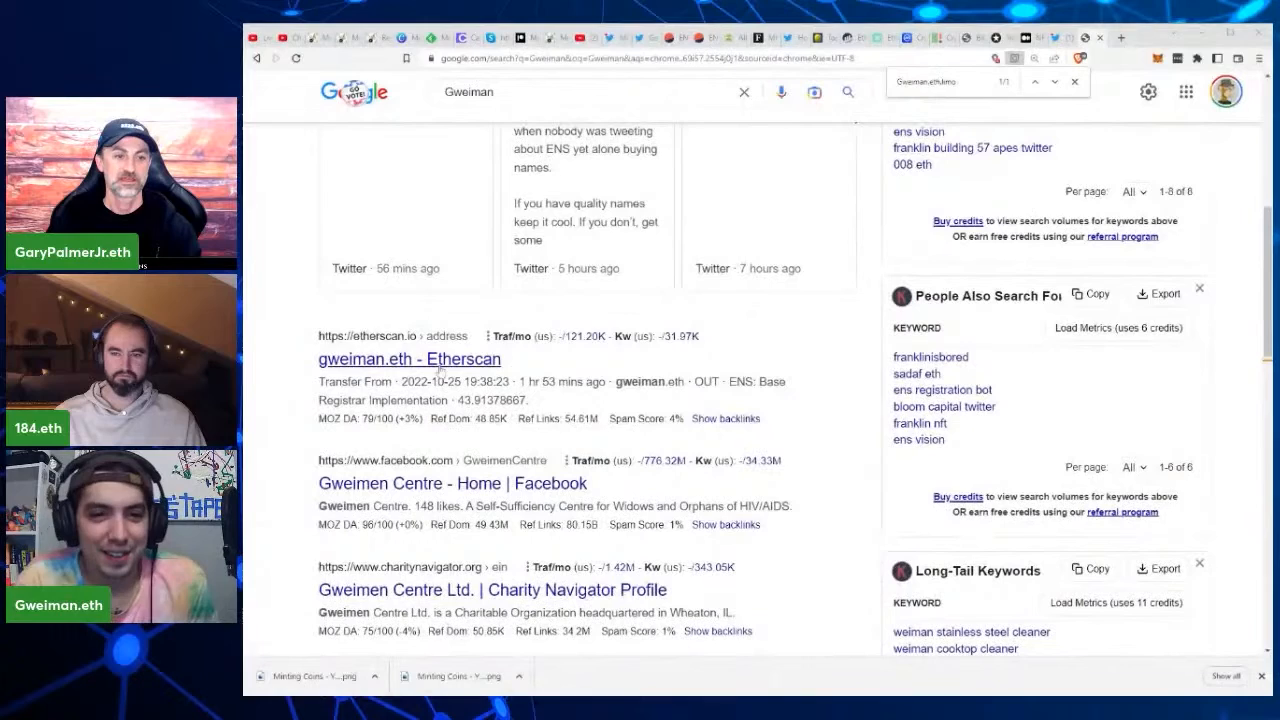
{"action": "scroll", "scroll_direction": "down", "scroll_amount": 3}
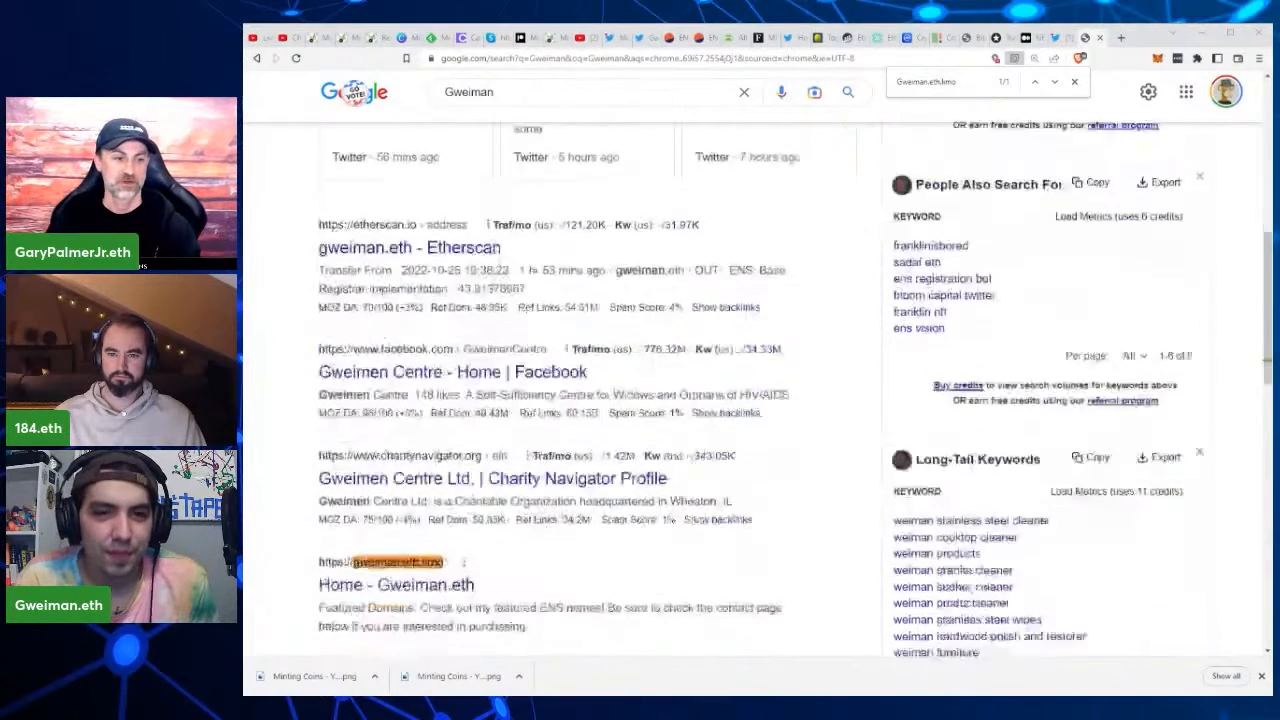
{"action": "scroll", "scroll_direction": "down", "scroll_amount": 3}
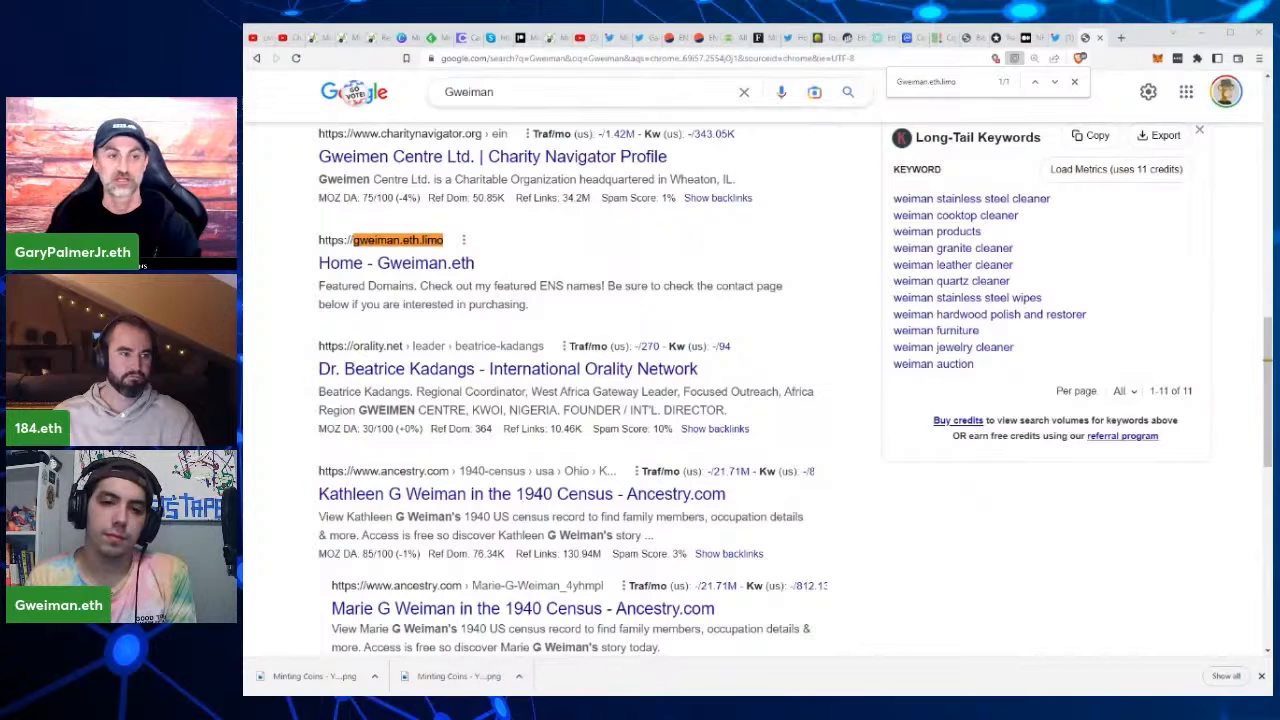
{"action": "mouse_move", "coordinate": [504, 324]}
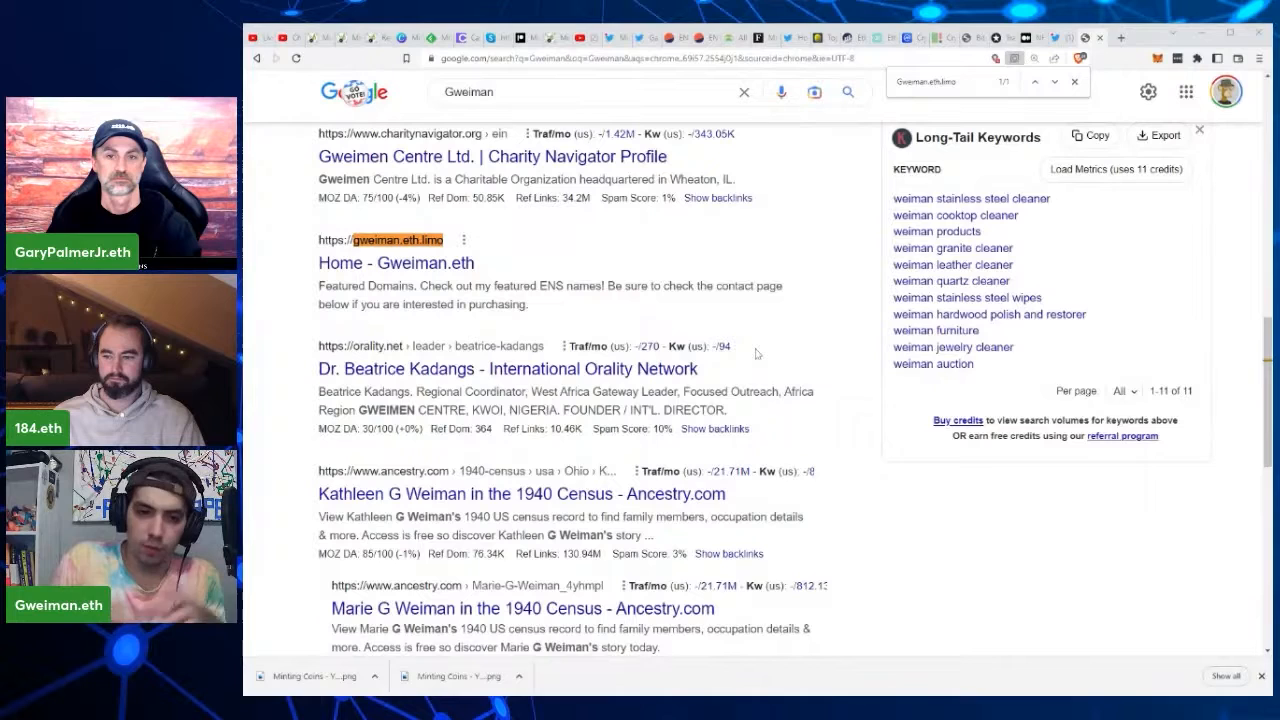
{"action": "mouse_move", "coordinate": [812, 384]}
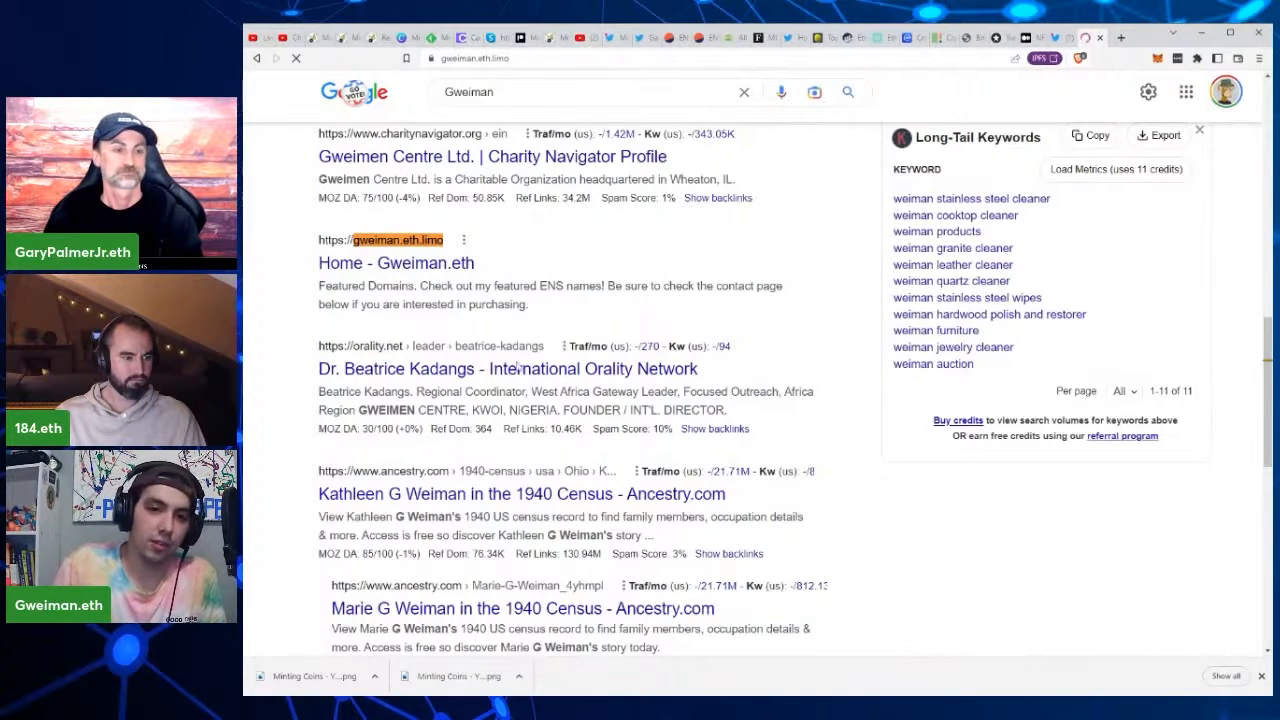
Load the gweiman.eth.limo site from the results, showing the Gweiman.eth homepage.
{"action": "left_click", "coordinate": [396, 262]}
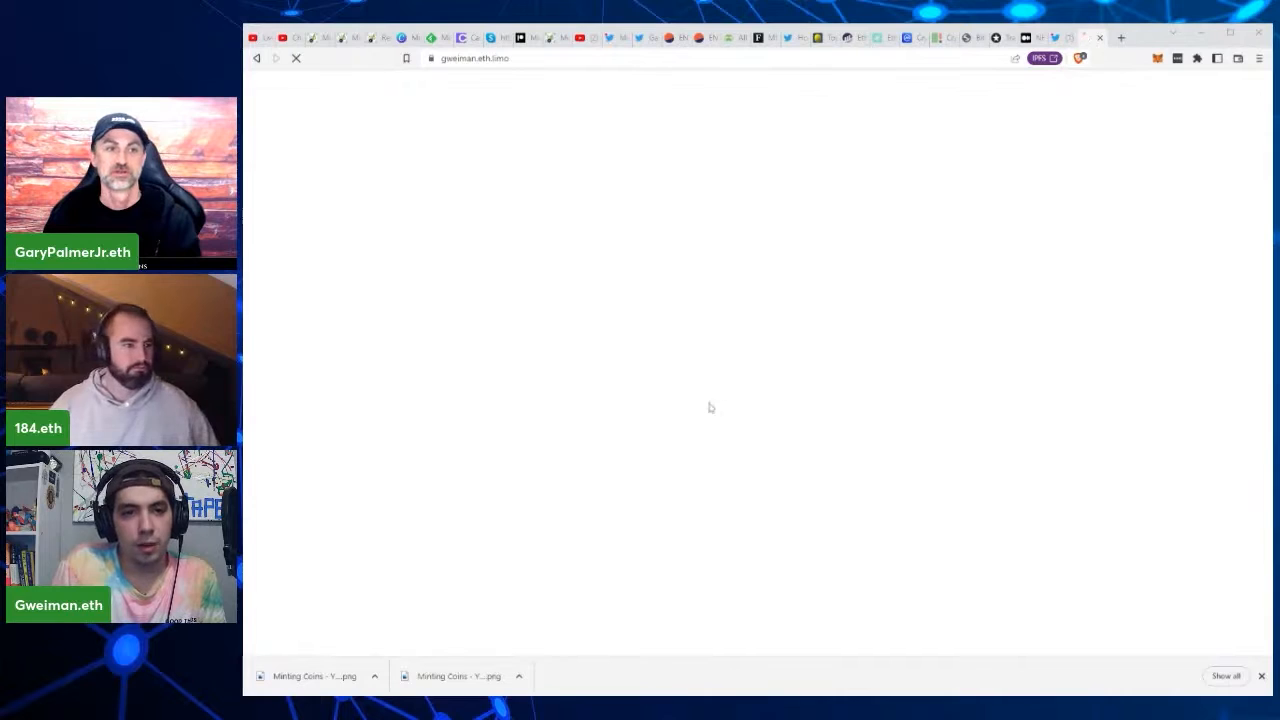
{"action": "mouse_move", "coordinate": [650, 428]}
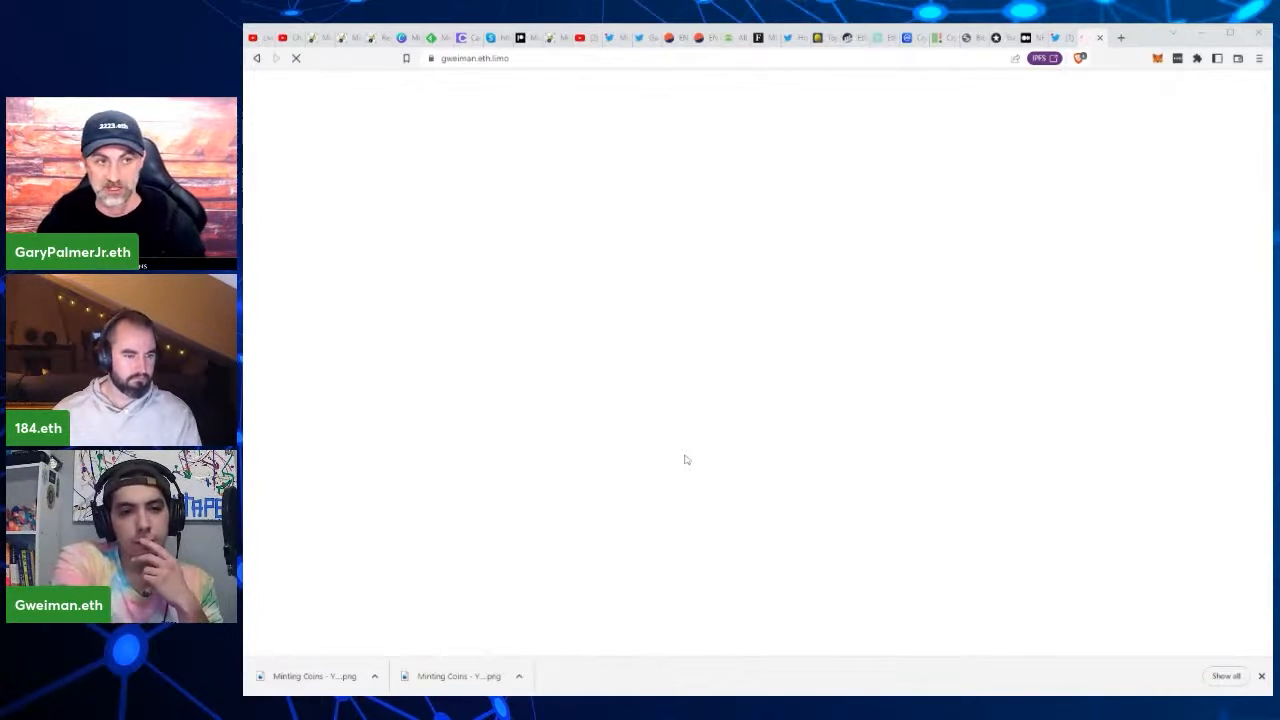
{"action": "mouse_move", "coordinate": [500, 330]}
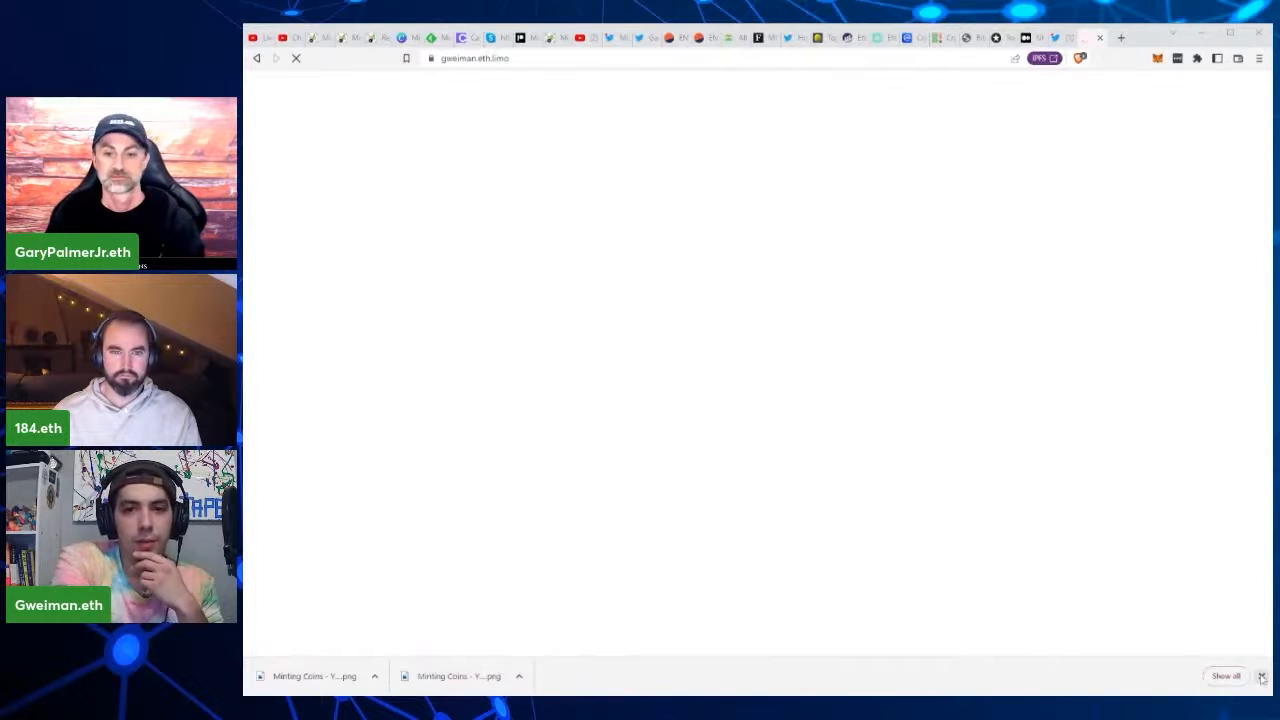
{"action": "left_click", "coordinate": [1262, 676]}
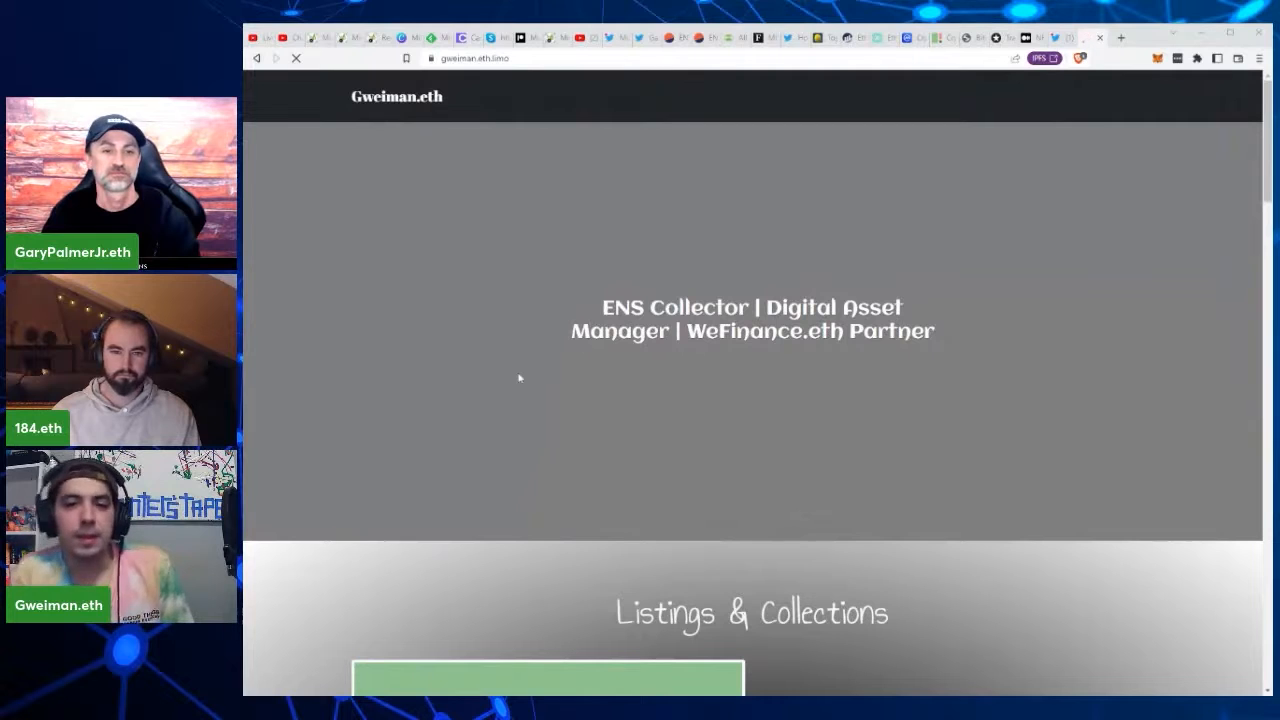
{"action": "scroll", "scroll_direction": "down", "scroll_amount": 3}
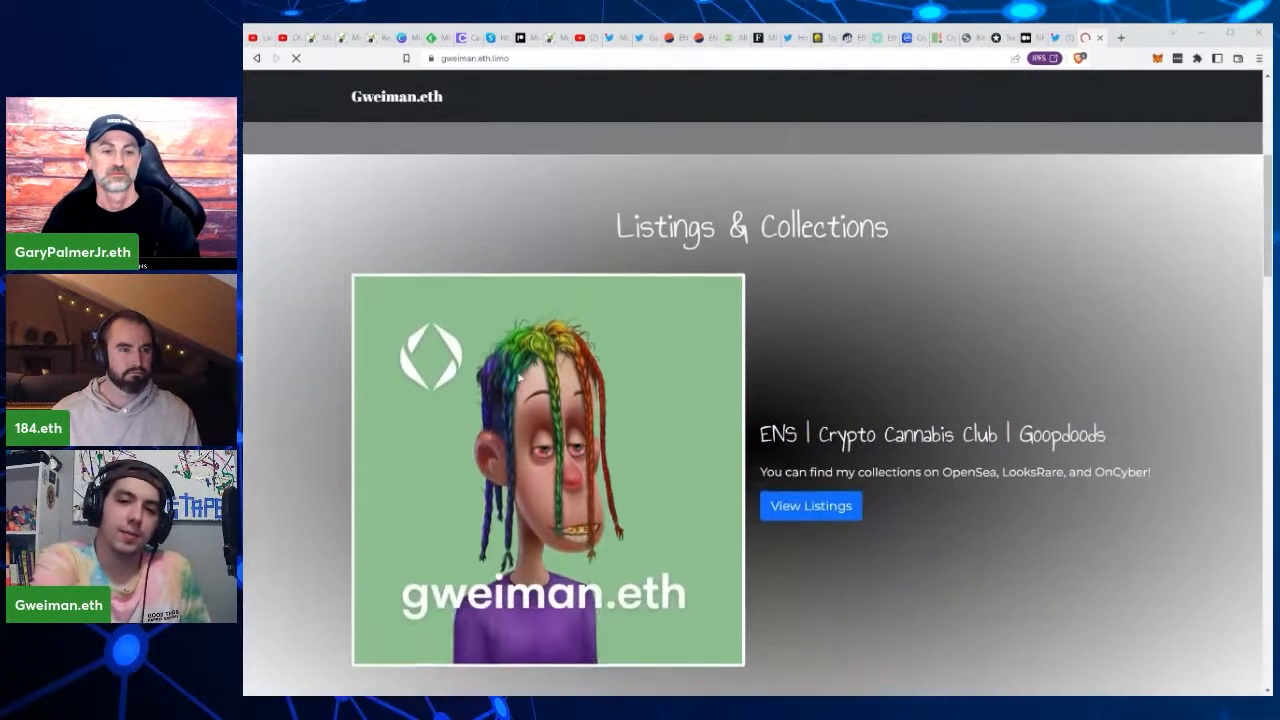
{"action": "scroll", "scroll_direction": "up", "scroll_amount": 3}
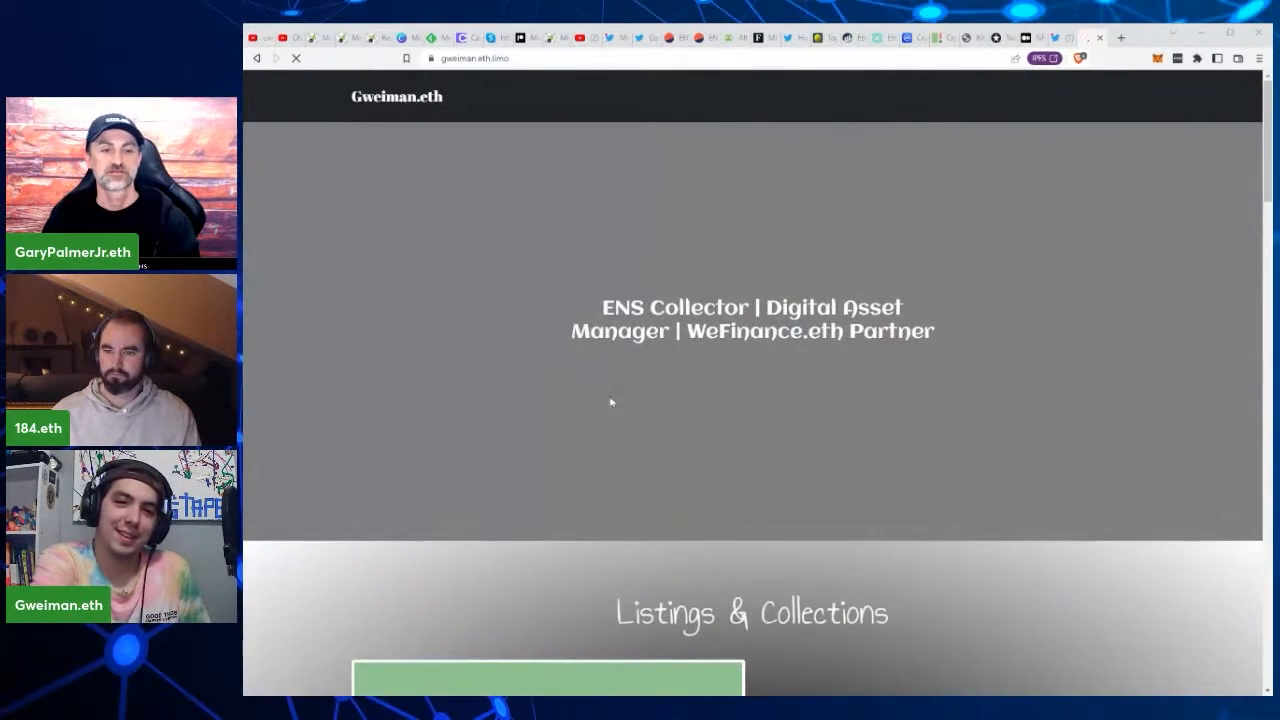
{"action": "mouse_move", "coordinate": [650, 424]}
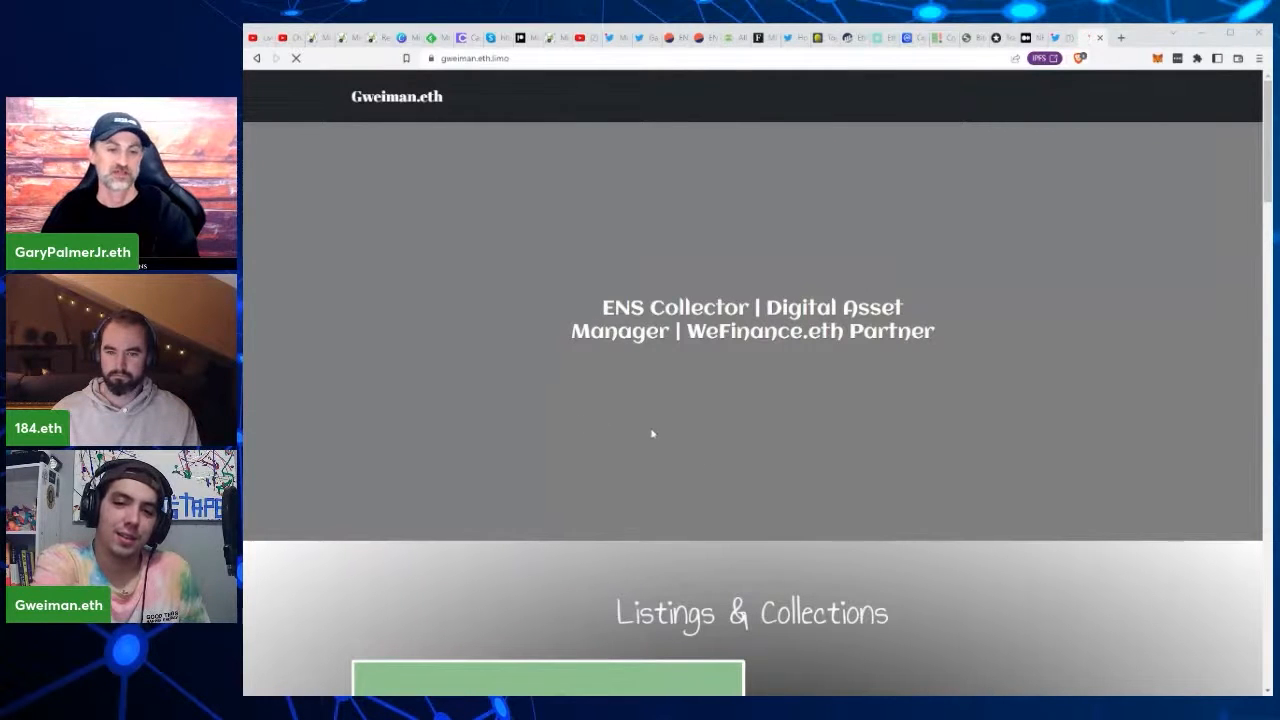
{"action": "mouse_move", "coordinate": [700, 392]}
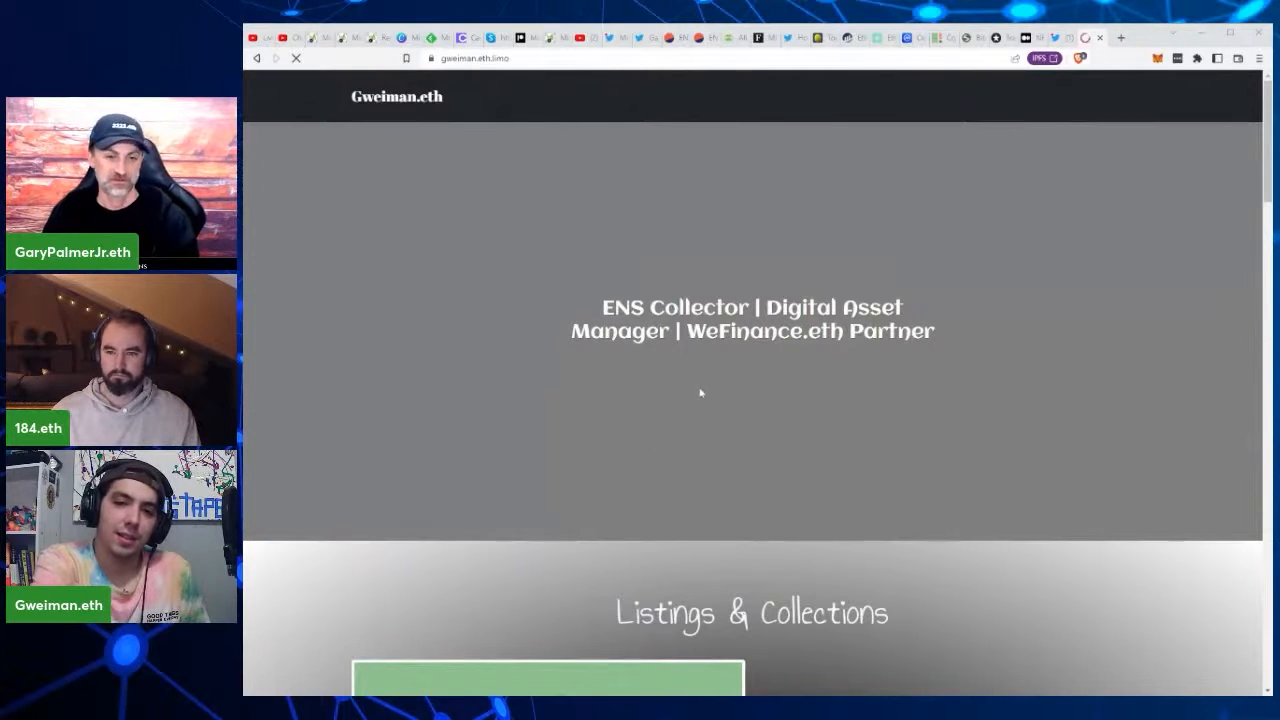
{"action": "mouse_move", "coordinate": [700, 432]}
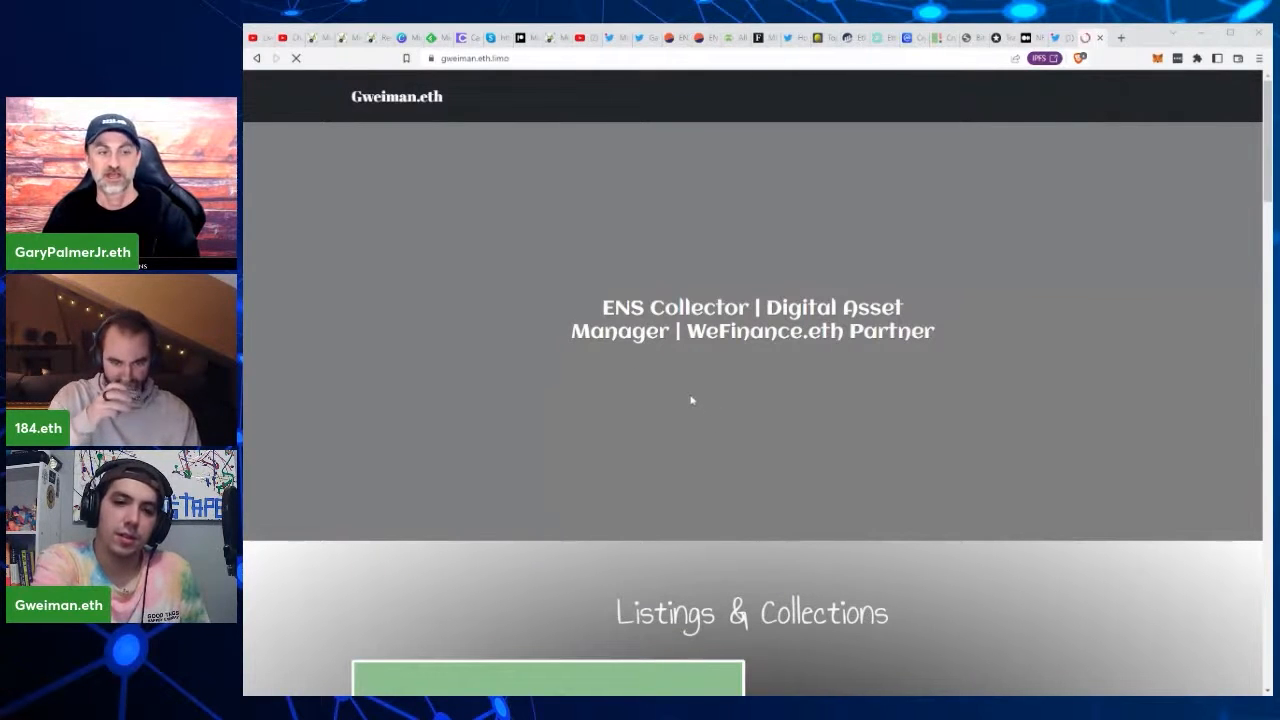
{"action": "mouse_move", "coordinate": [764, 396]}
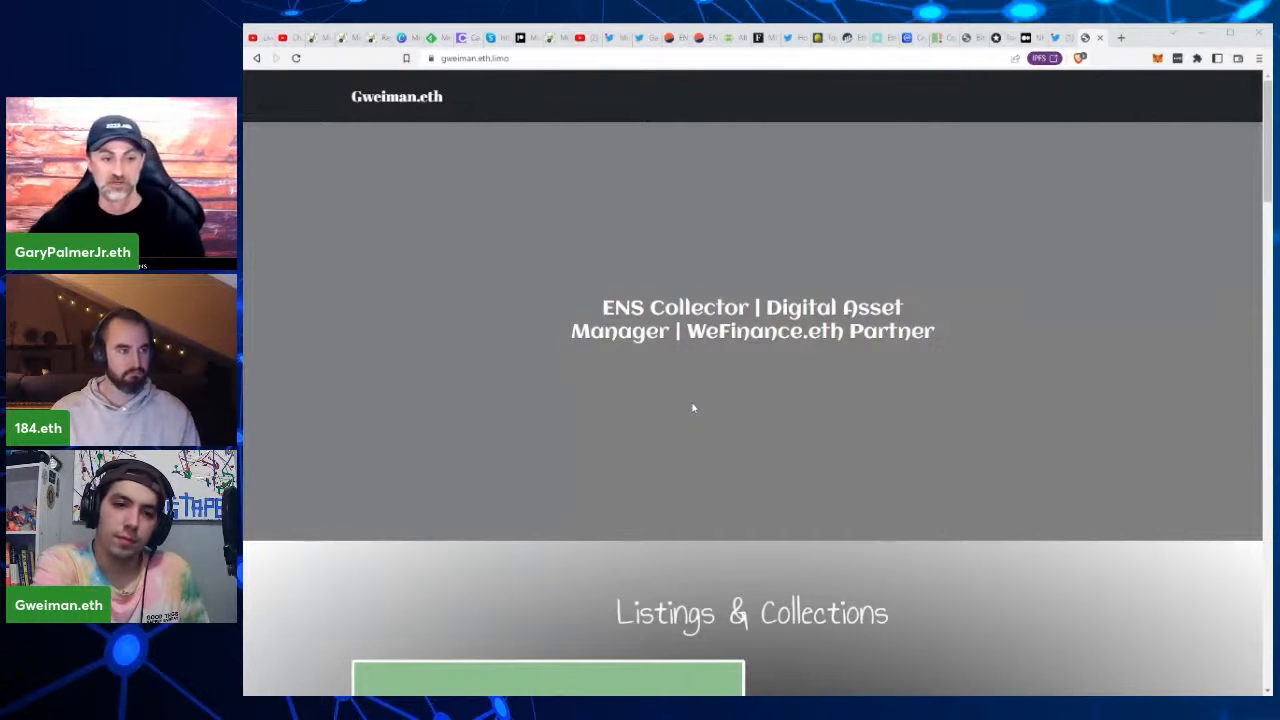
{"action": "mouse_move", "coordinate": [584, 458]}
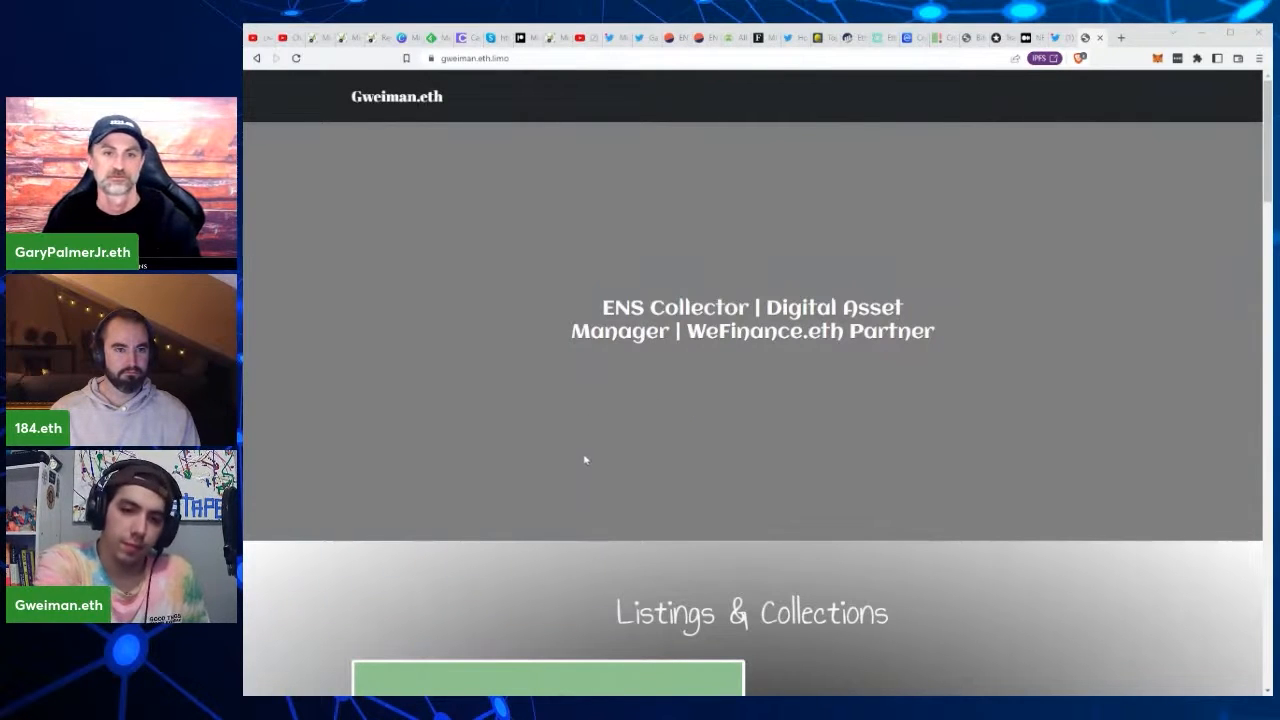
{"action": "scroll", "scroll_direction": "down", "scroll_amount": 3}
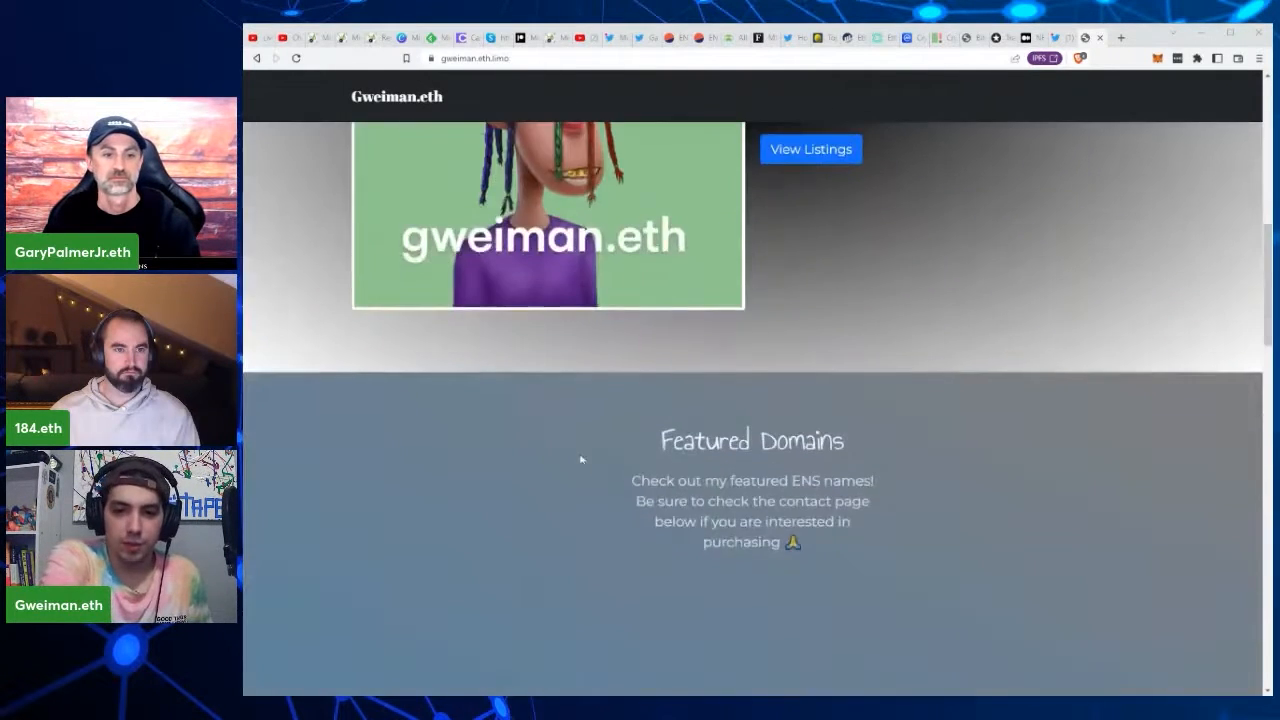
{"action": "scroll", "scroll_direction": "up", "scroll_amount": 3}
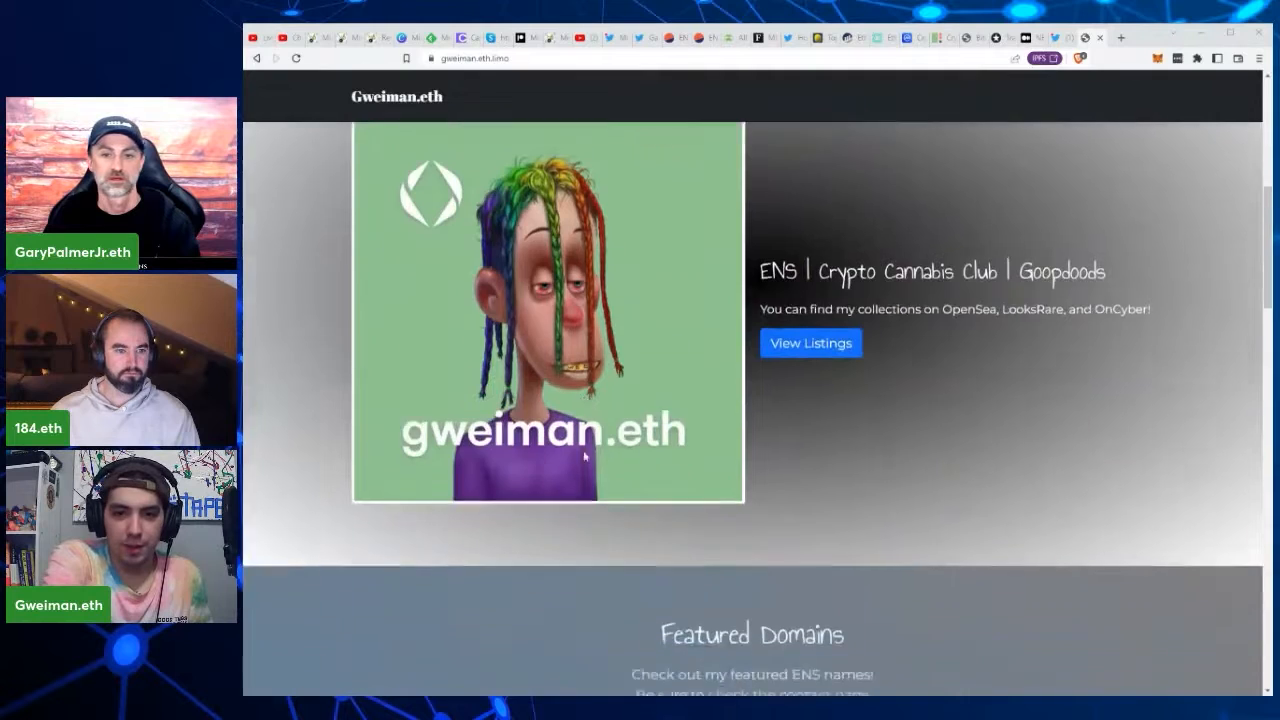
{"action": "scroll", "scroll_direction": "up", "scroll_amount": 3}
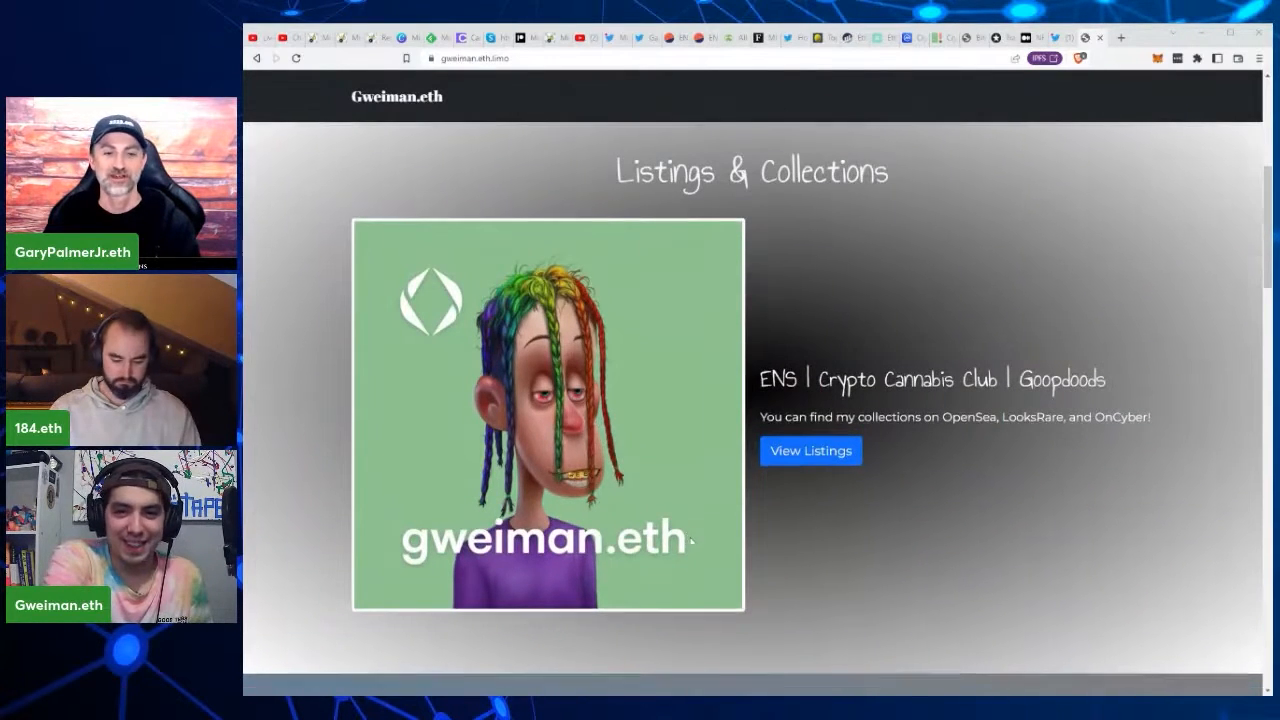
{"action": "left_click", "coordinate": [810, 450]}
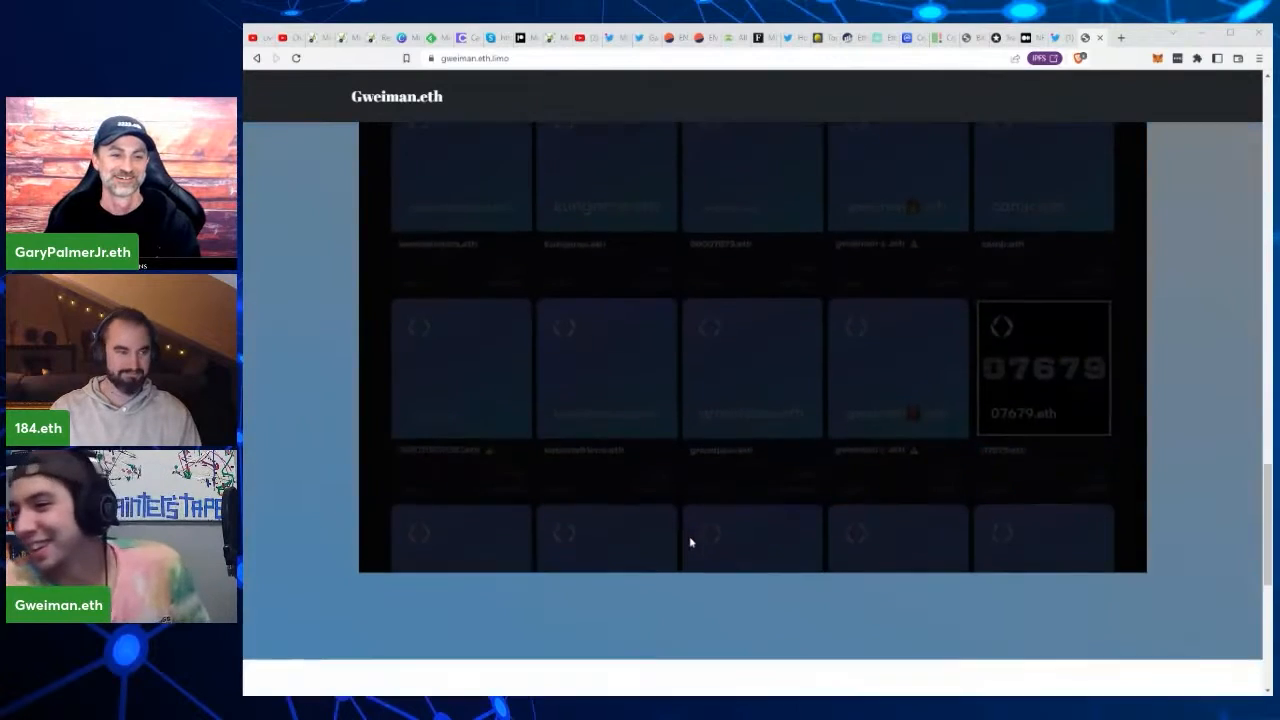
{"action": "scroll", "scroll_direction": "down", "scroll_amount": 3}
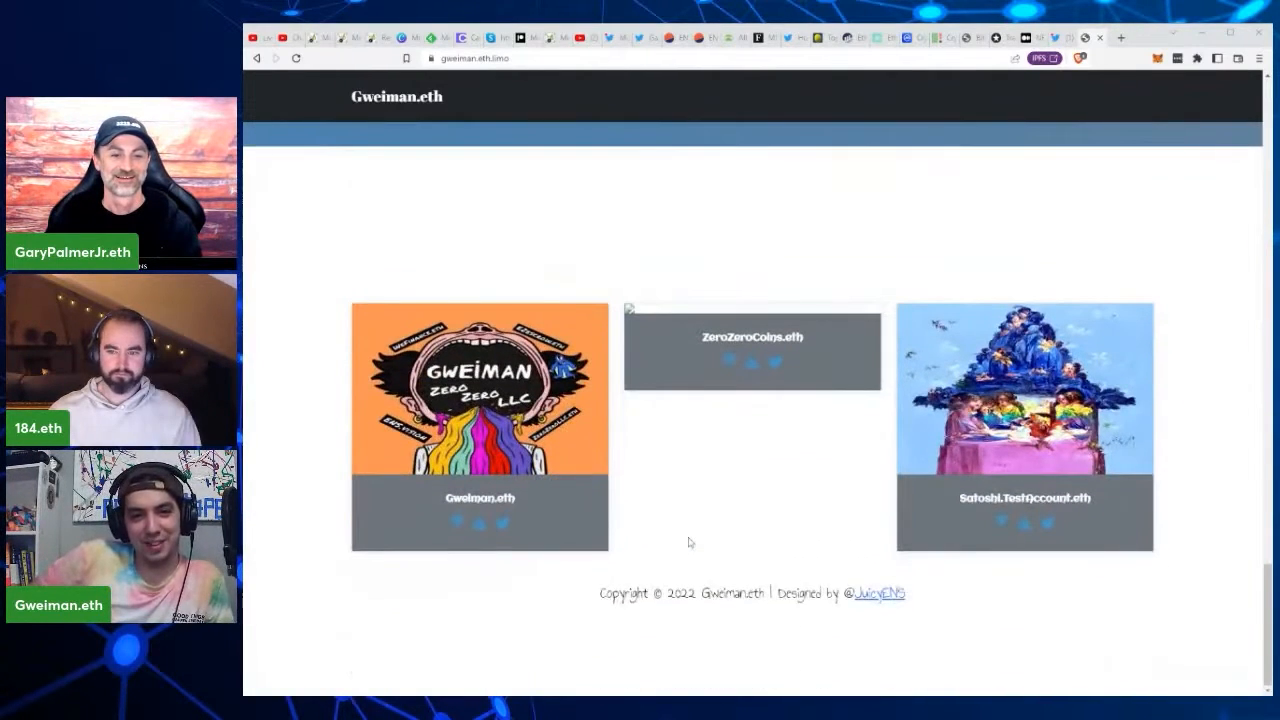
{"action": "scroll", "scroll_direction": "up", "scroll_amount": 3}
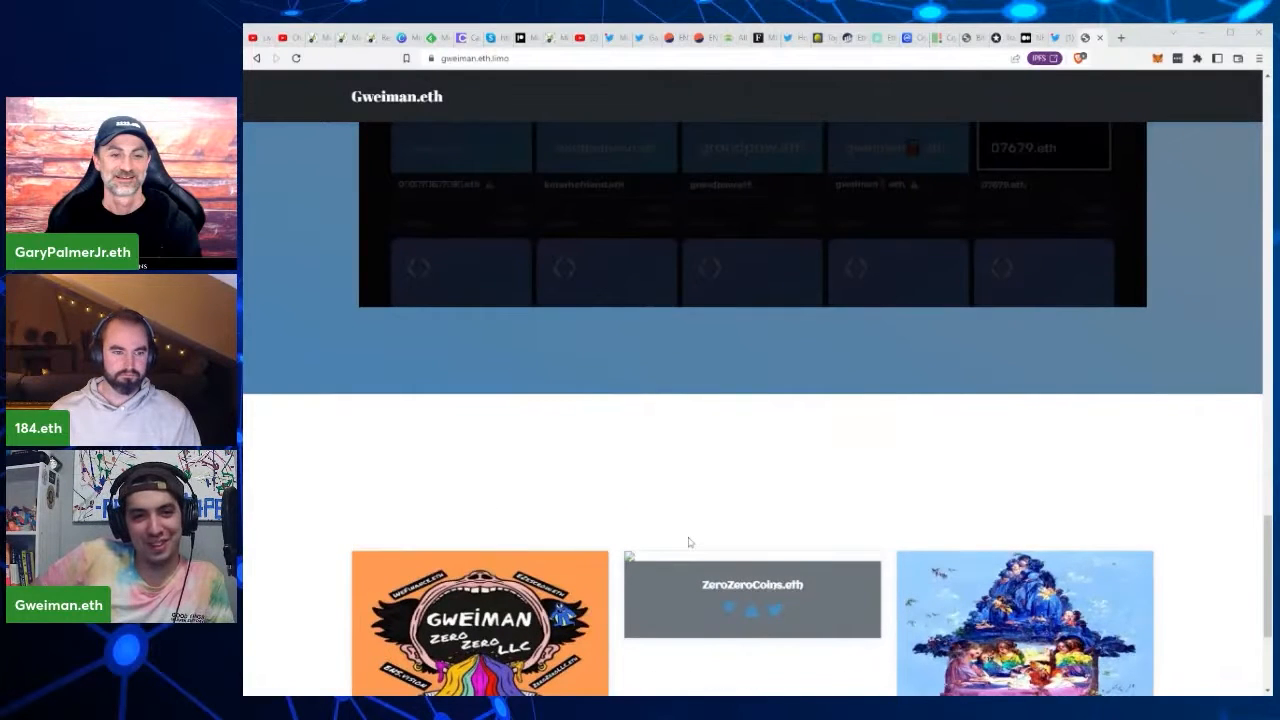
{"action": "scroll", "scroll_direction": "up", "scroll_amount": 3}
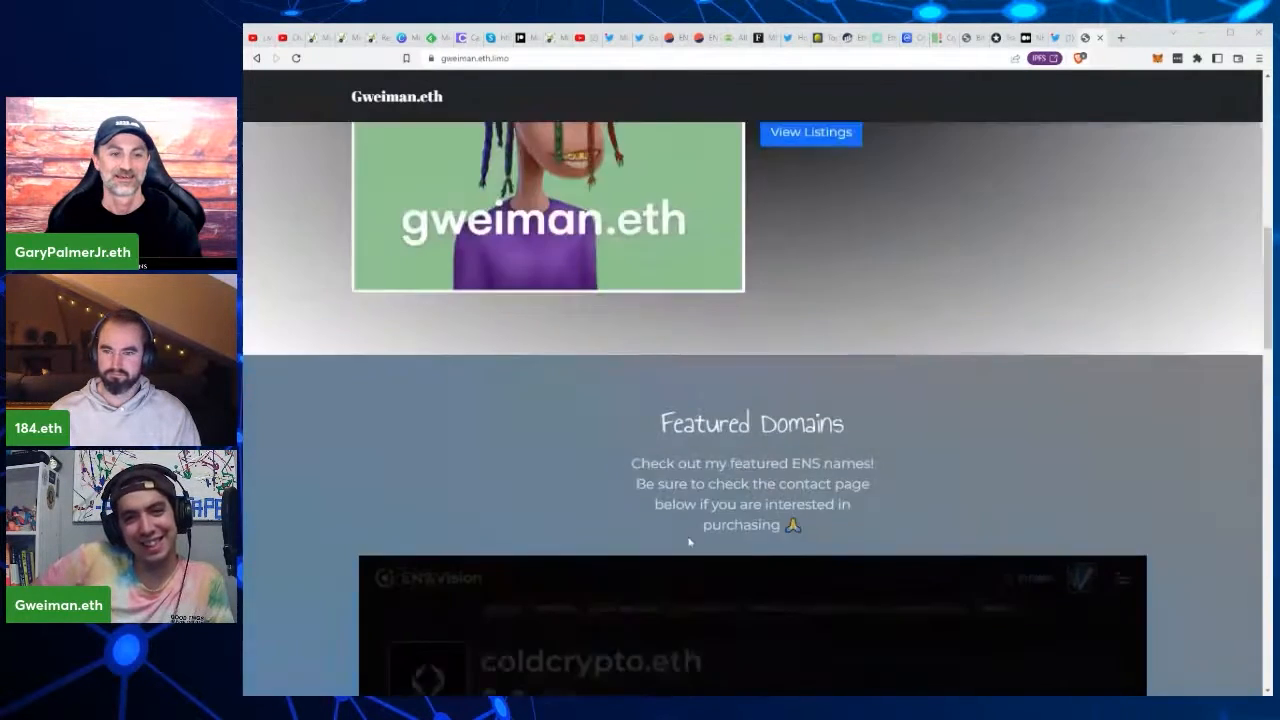
{"action": "scroll", "scroll_direction": "up", "scroll_amount": 3}
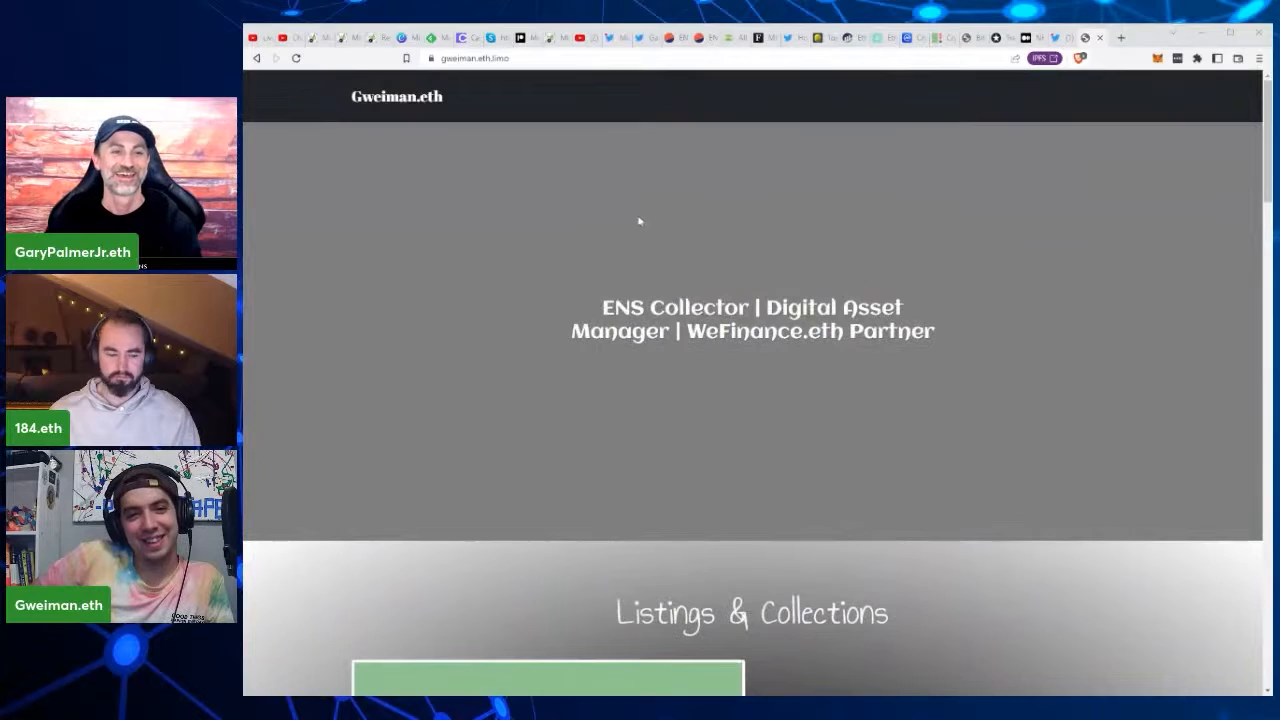